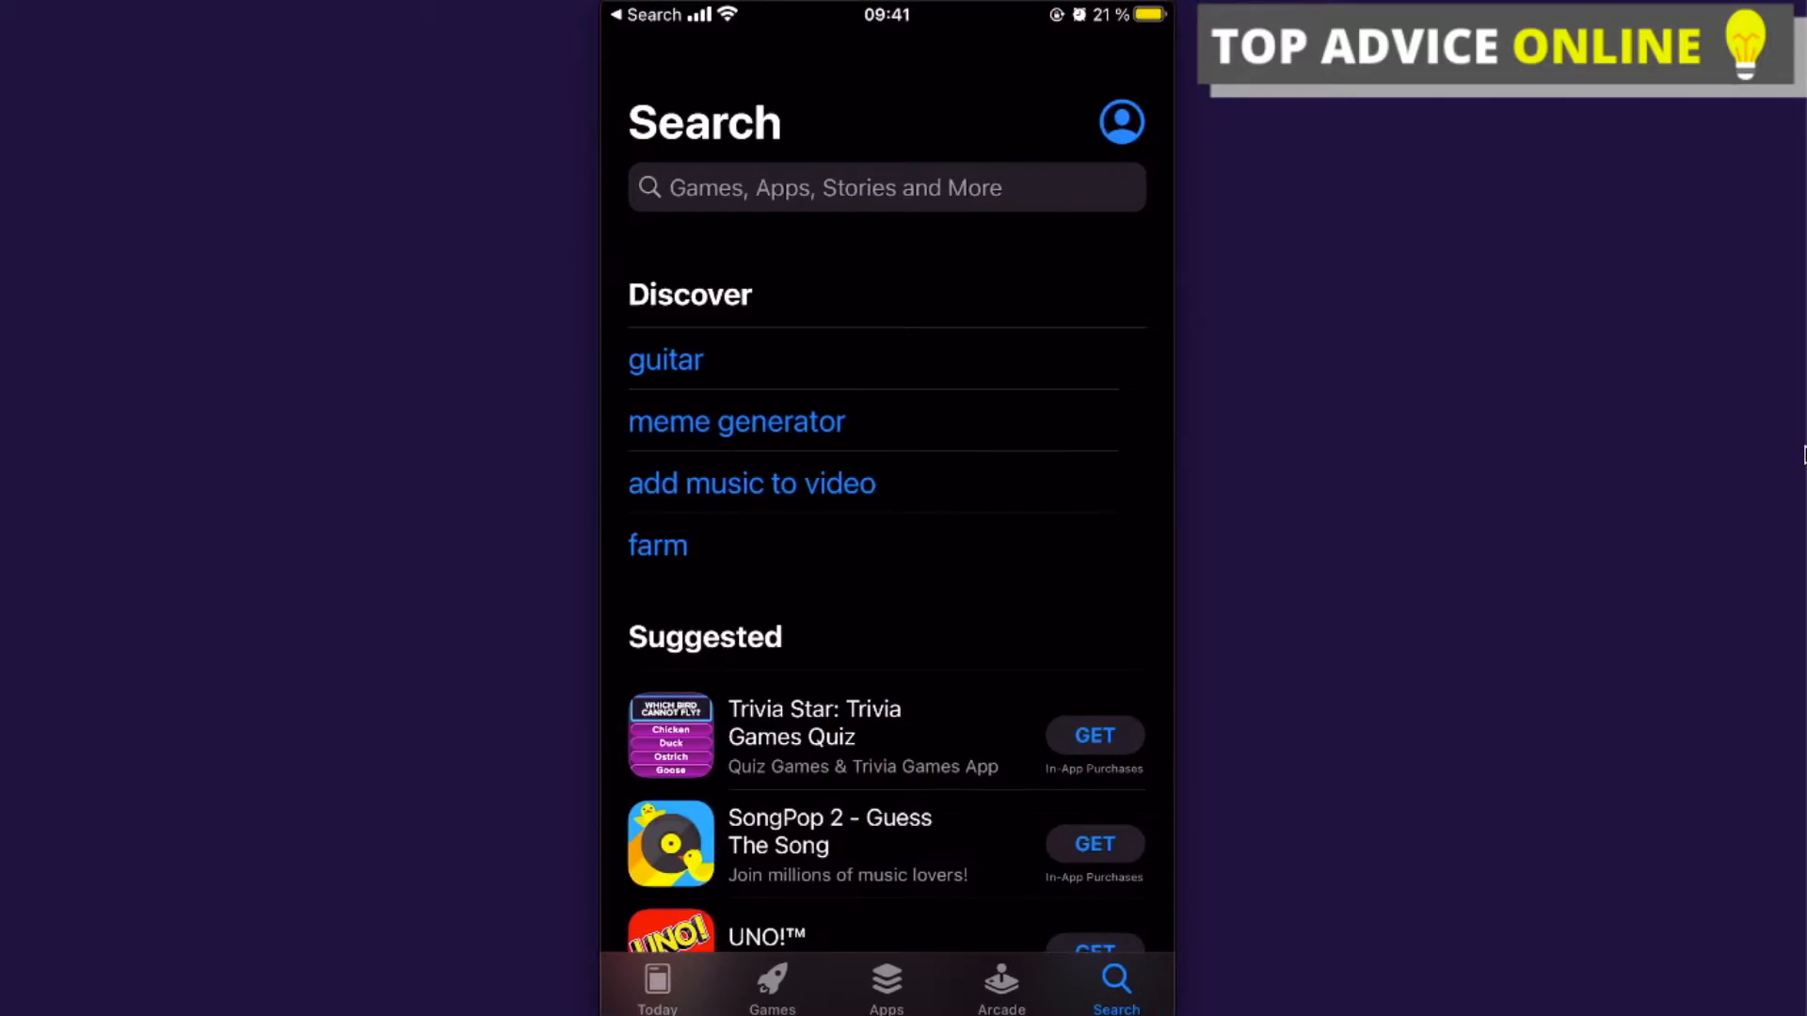
# Tap the profile icon on the Search tab to reach the App Store account page.
pyautogui.click(1122, 121)
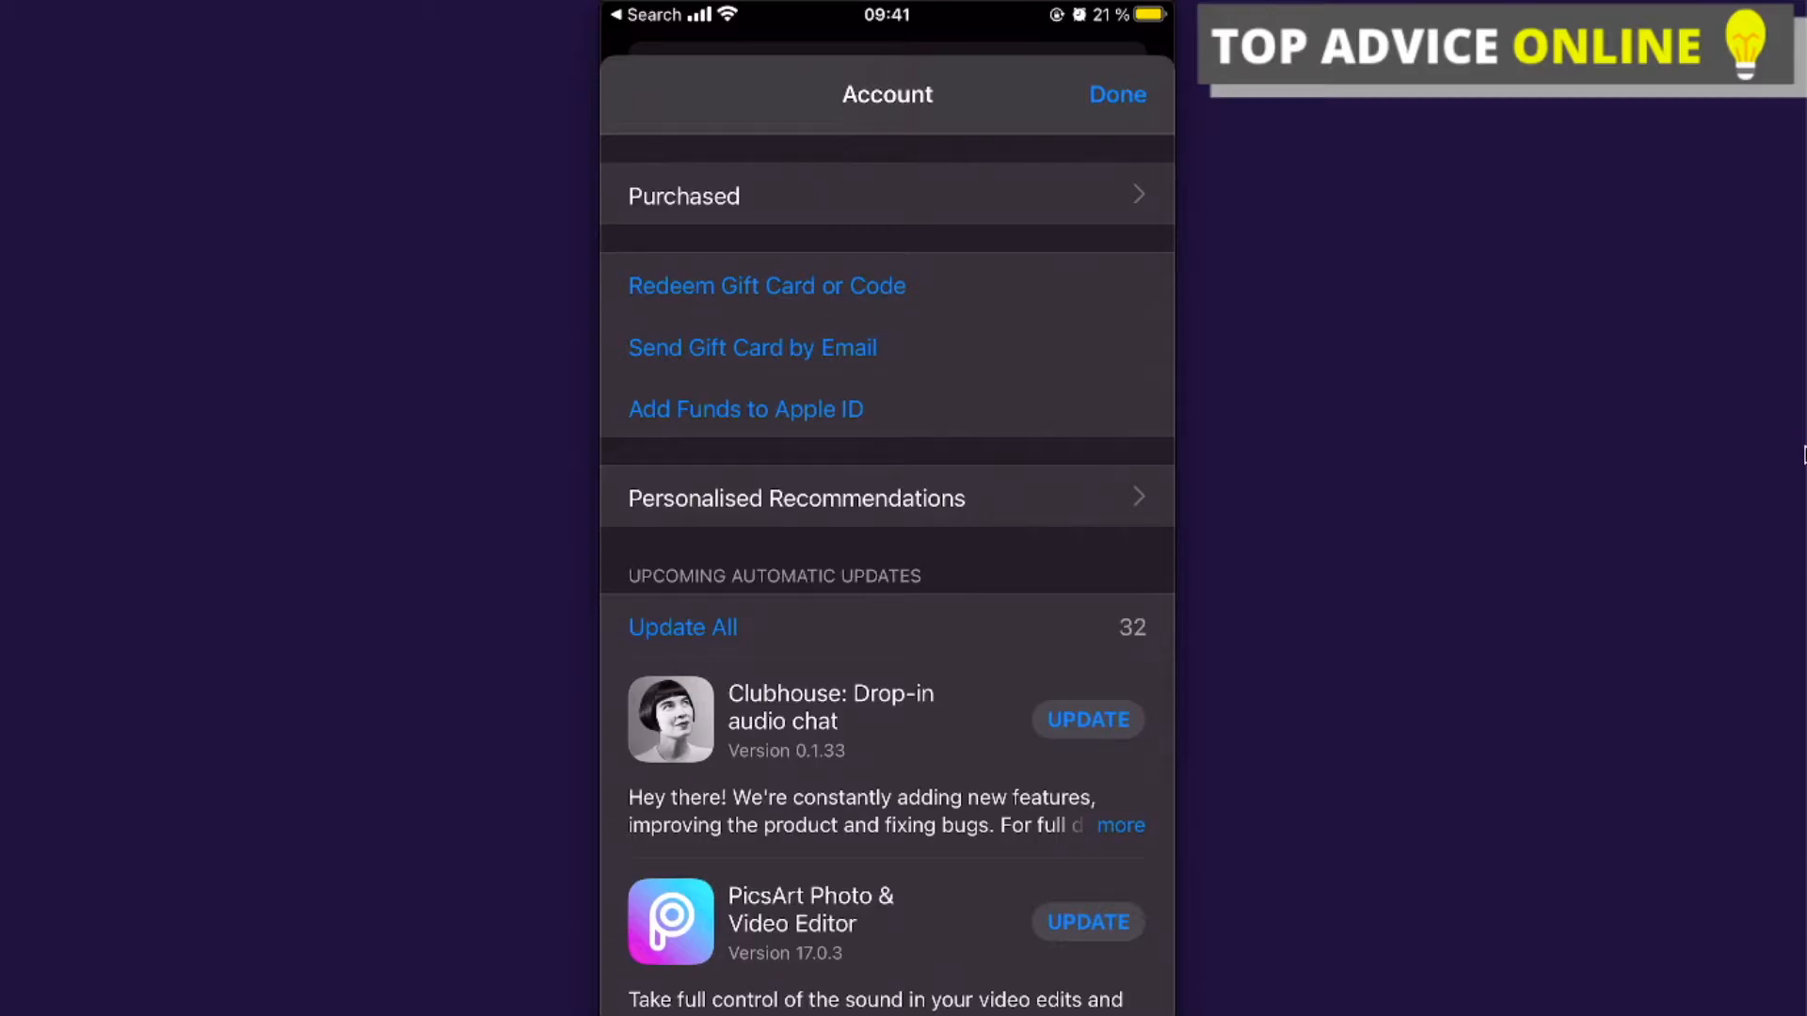
# Open Purchased and filter it to 'Not on this iPhone'.
pyautogui.click(684, 196)
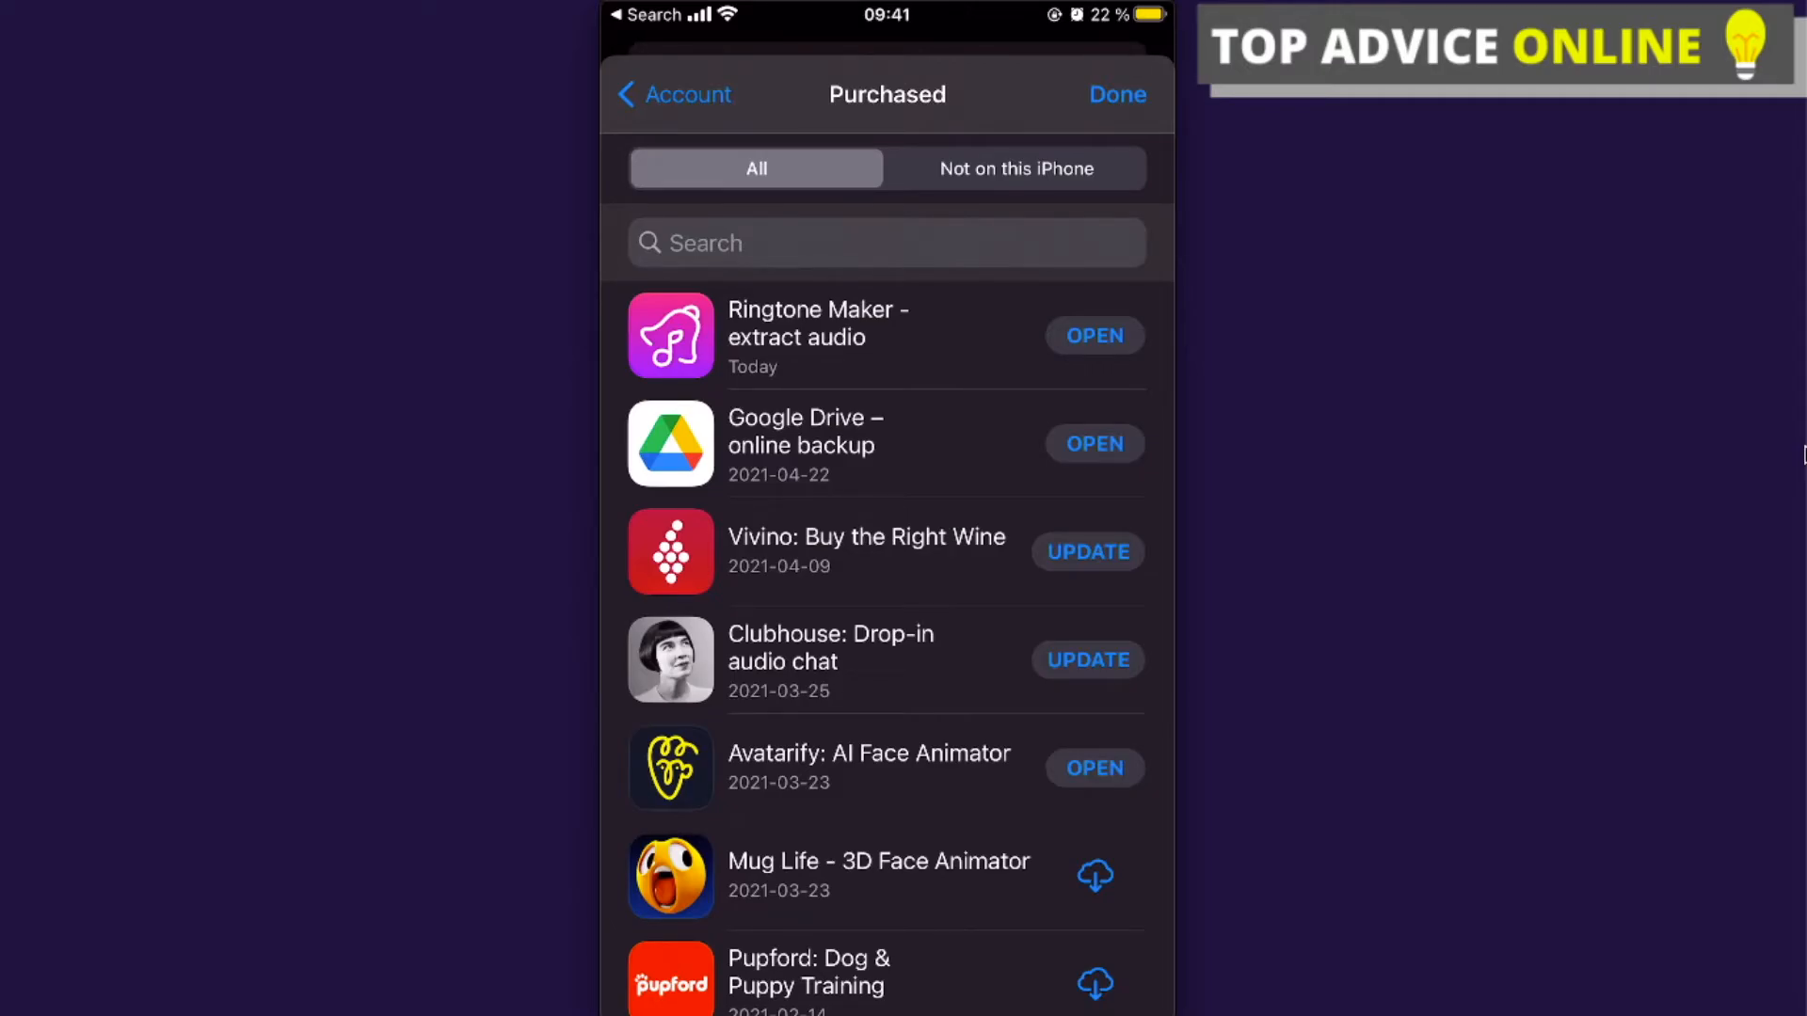
pyautogui.click(1016, 168)
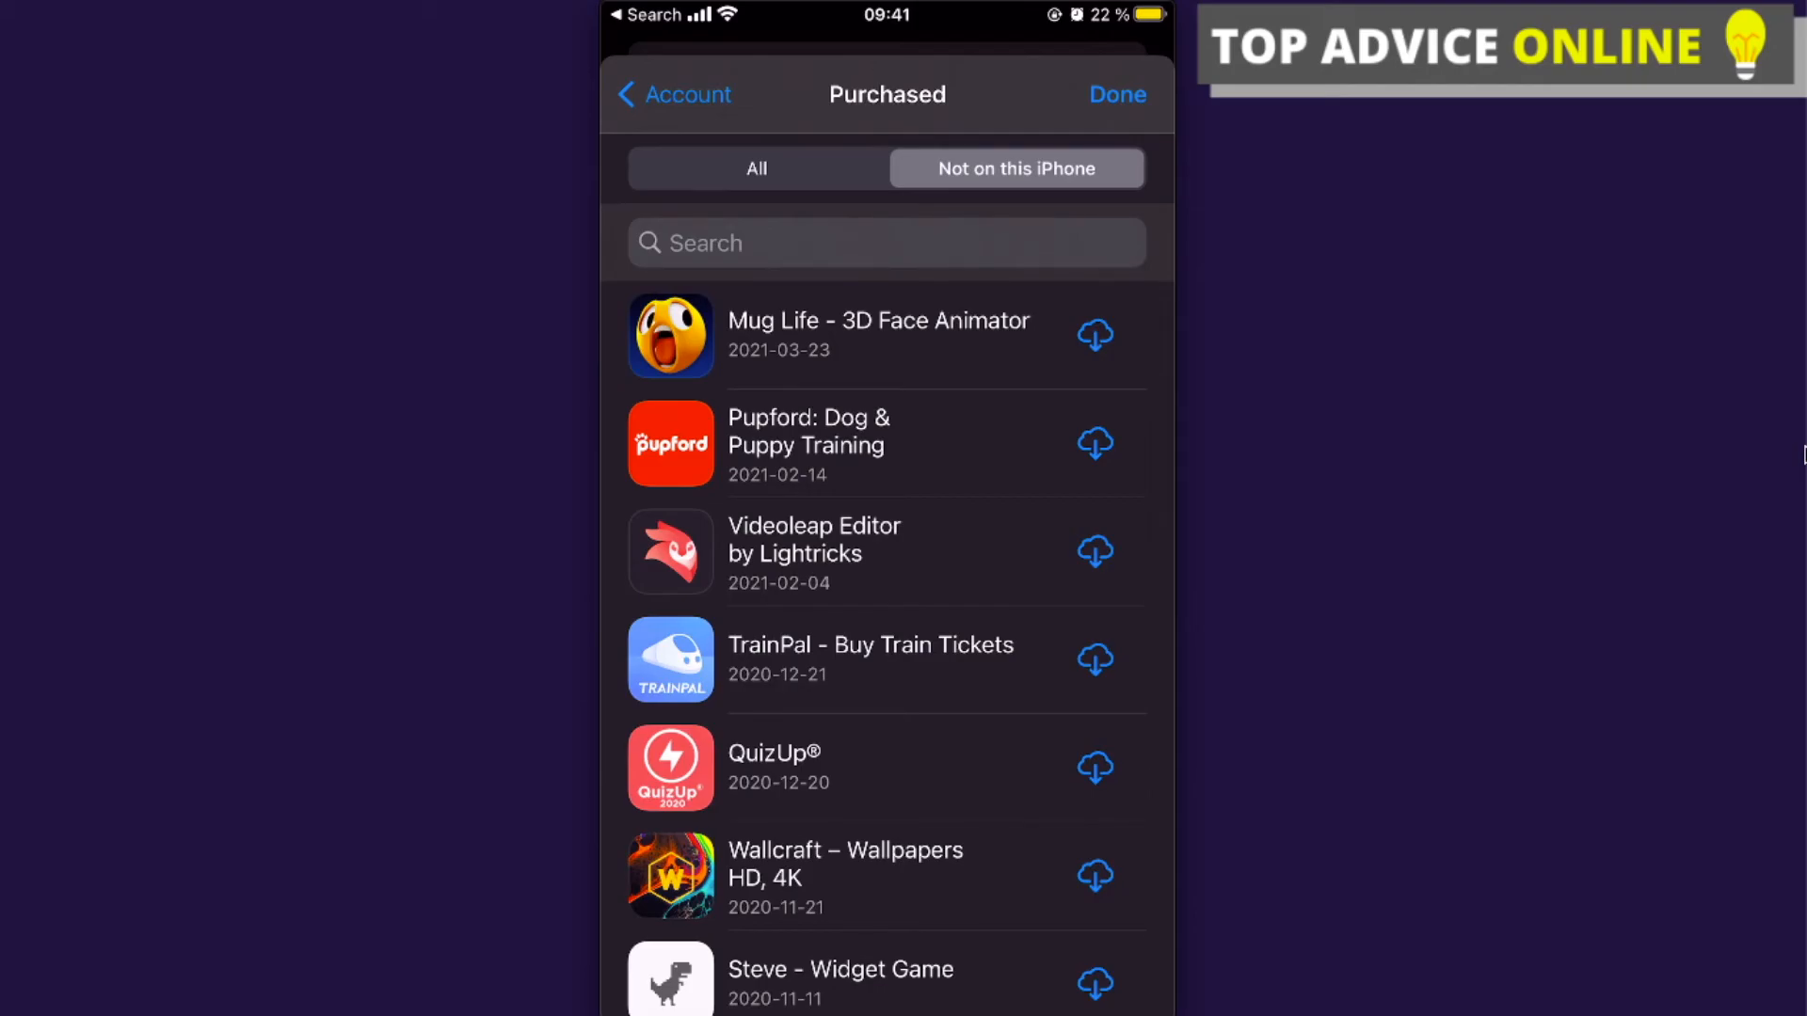
# Scroll the not-on-iPhone list to older removed apps like SoundCloud and Newsmax TV.
pyautogui.scroll(-3)
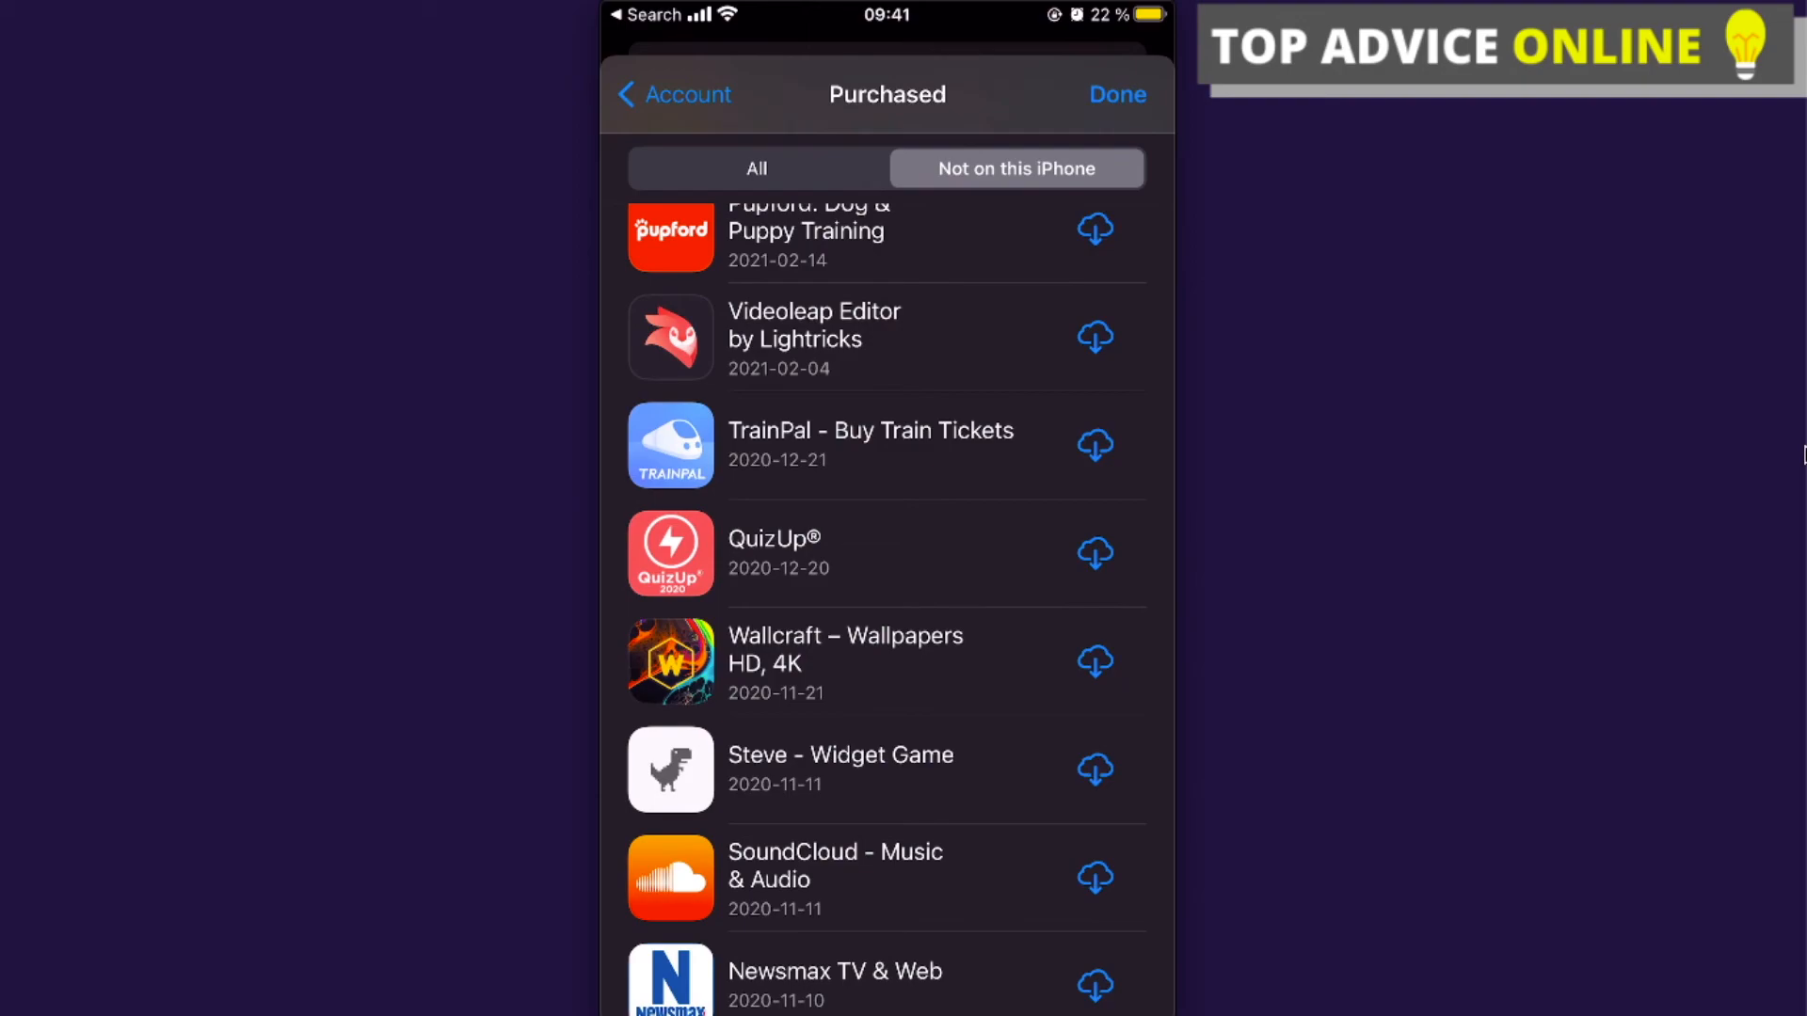